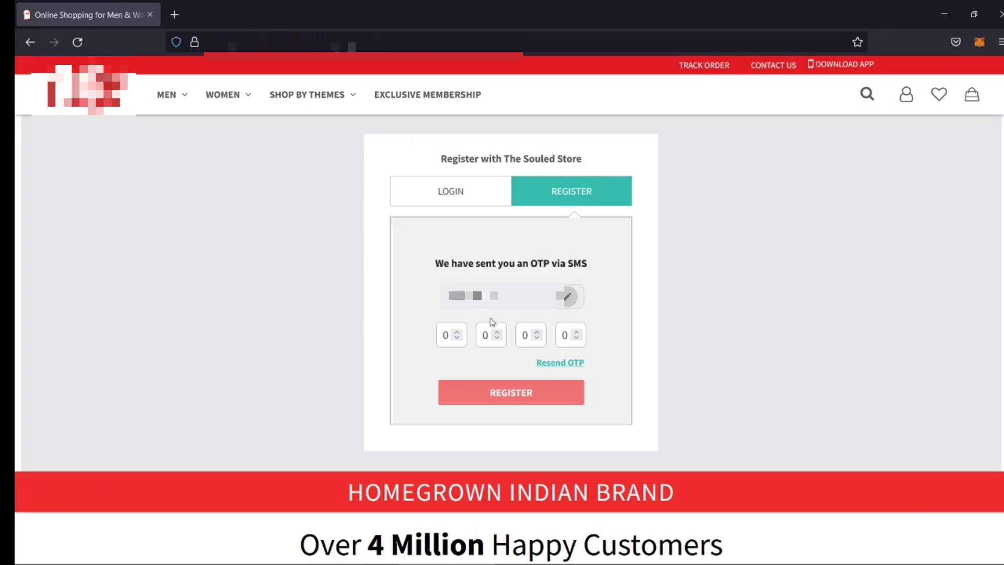
# - Go to the store's account page to reach the Register form for Hacker Testing's details
pyautogui.click(510, 392)
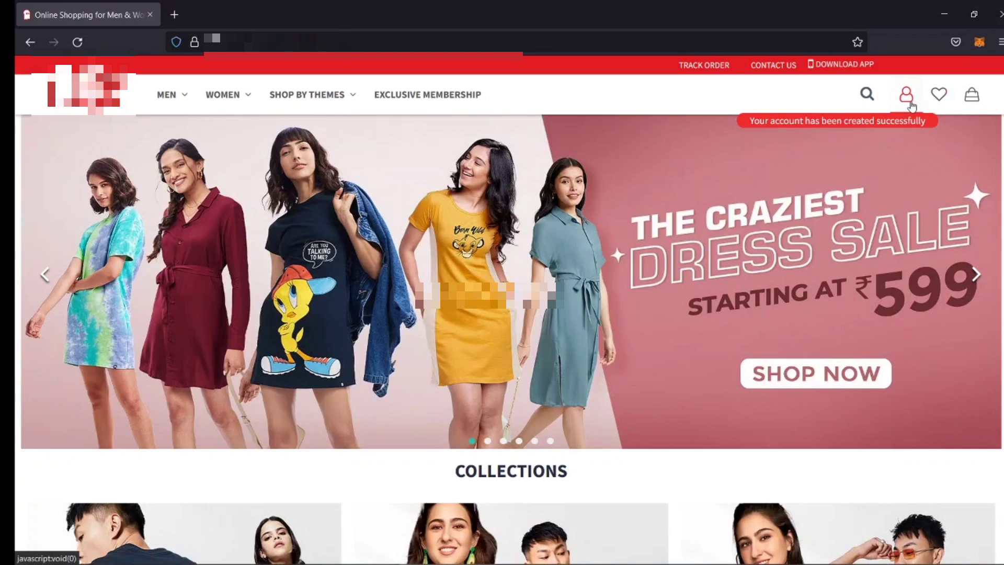
pyautogui.click(906, 94)
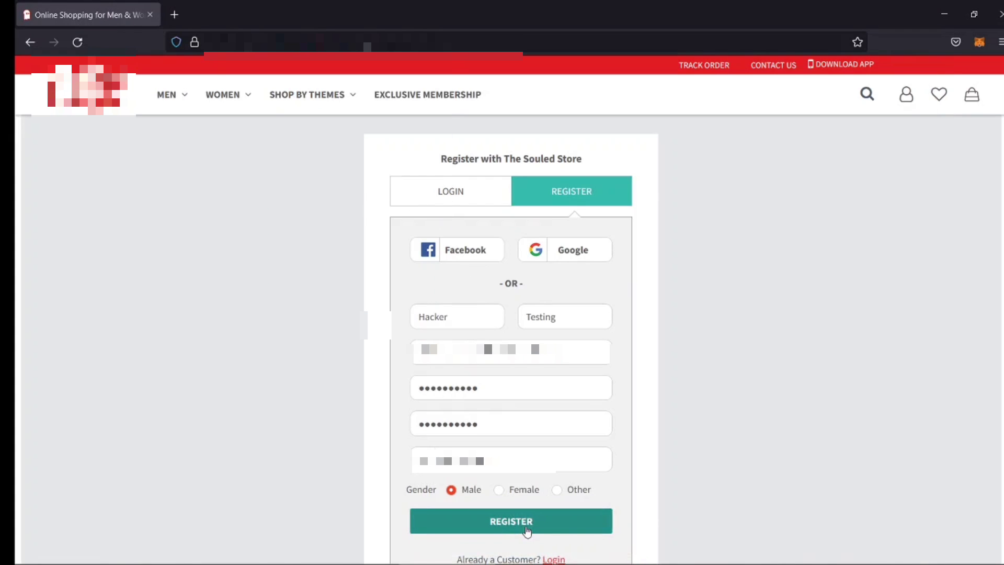
# - Submit the registration and forward the intercepted analytics, google and facebook requests
pyautogui.click(510, 521)
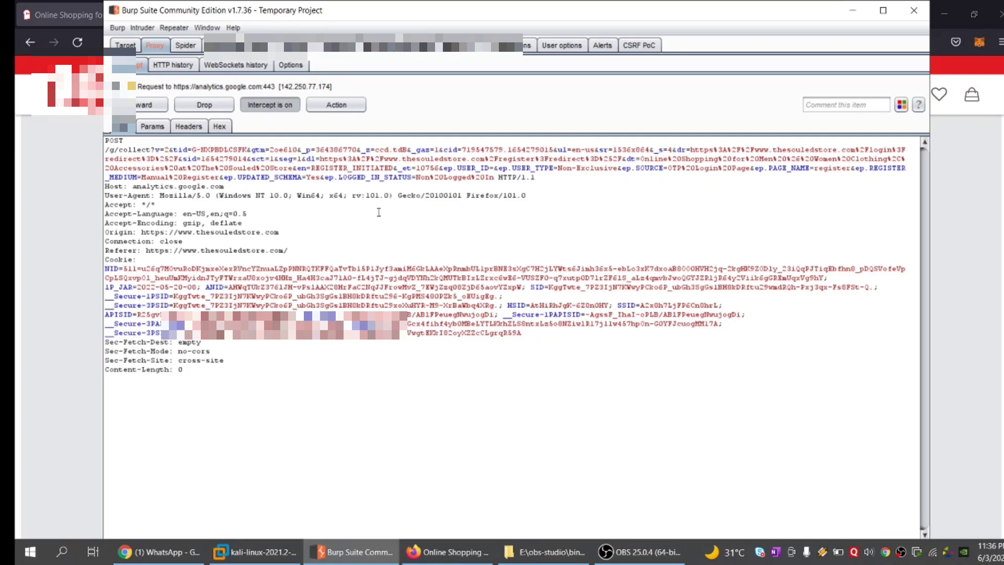
pyautogui.click(144, 104)
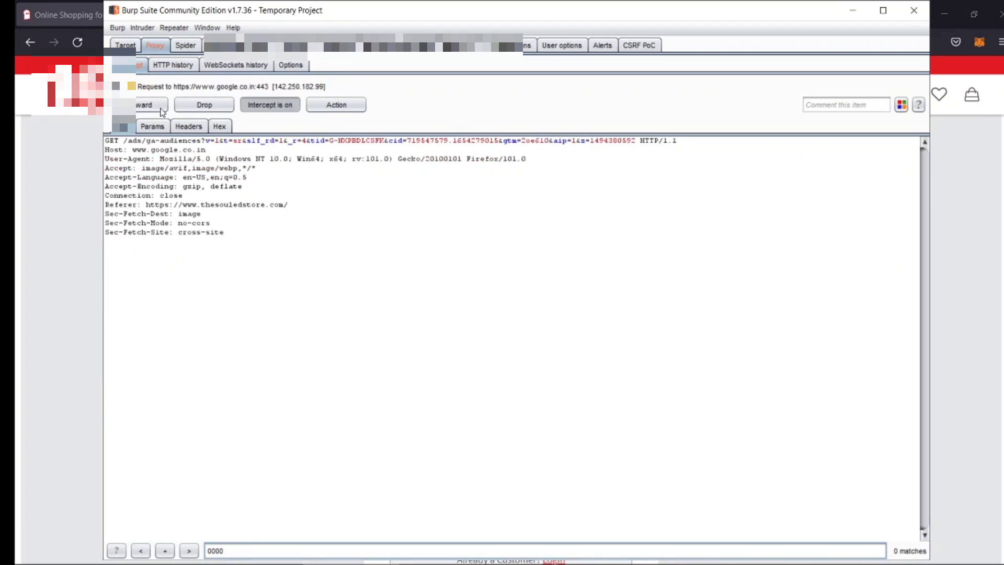
pyautogui.click(143, 105)
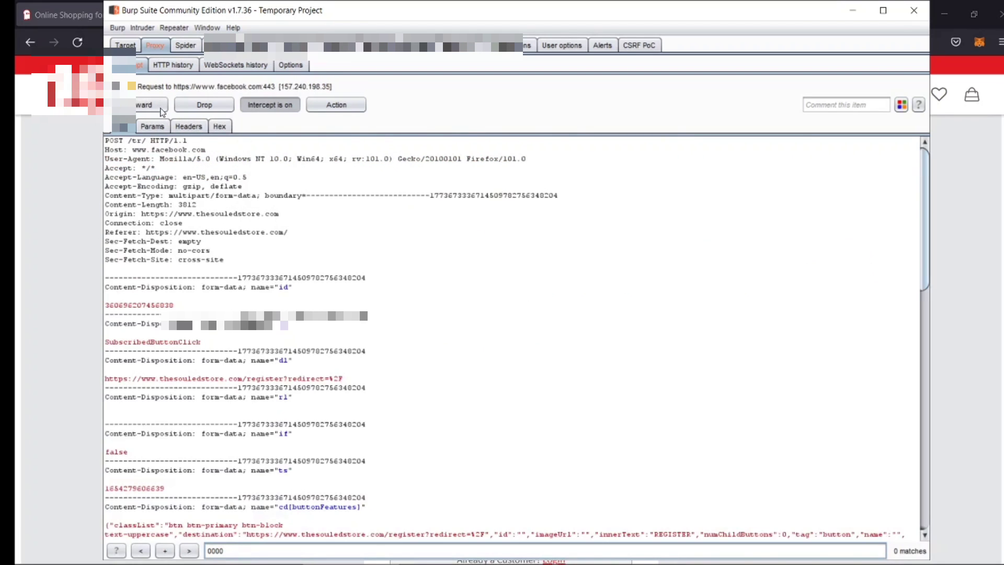
pyautogui.click(143, 105)
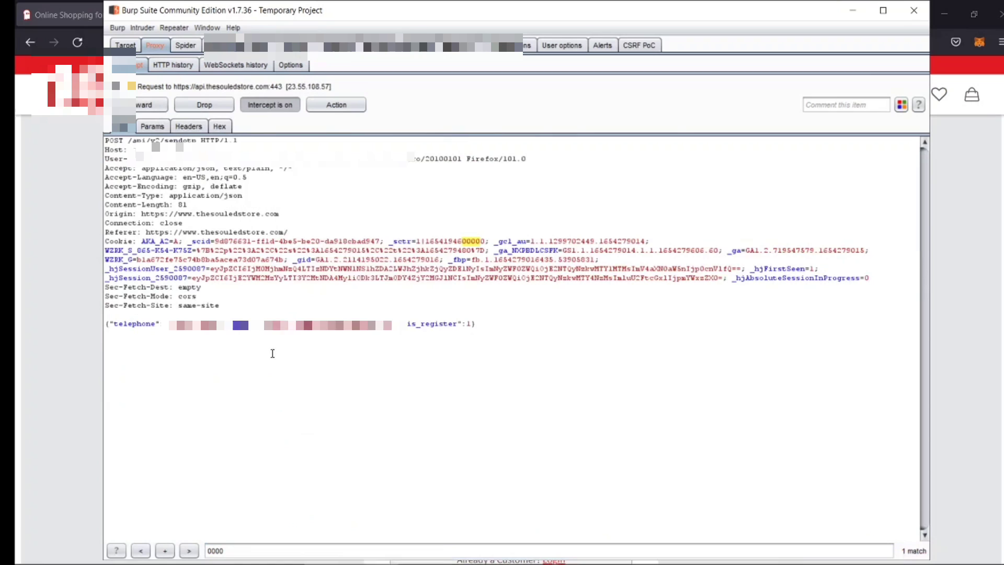
pyautogui.moveTo(329, 301)
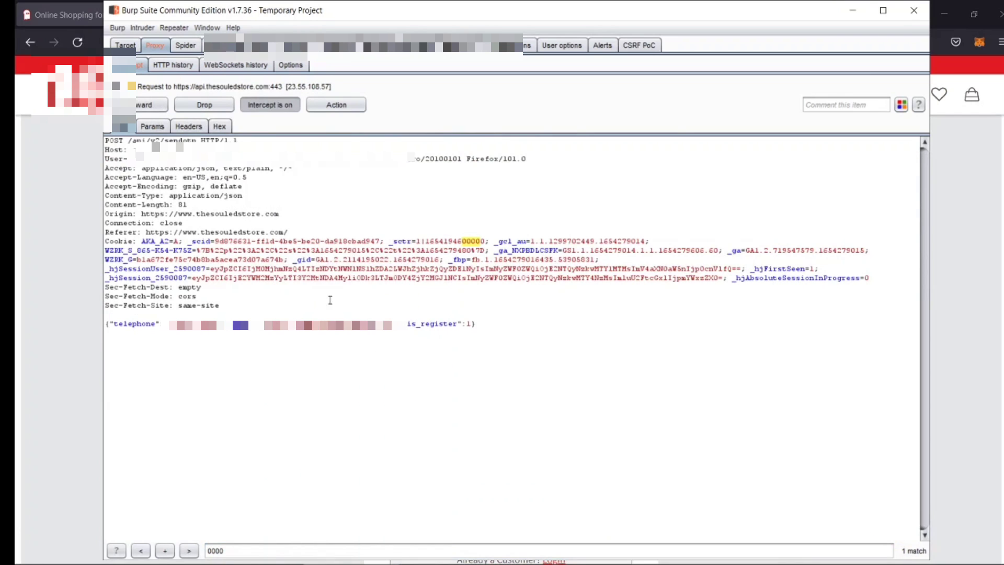
# - Forward the sendotp request and its 'OTP sent successfully' response, then submit code 0000
pyautogui.click(143, 105)
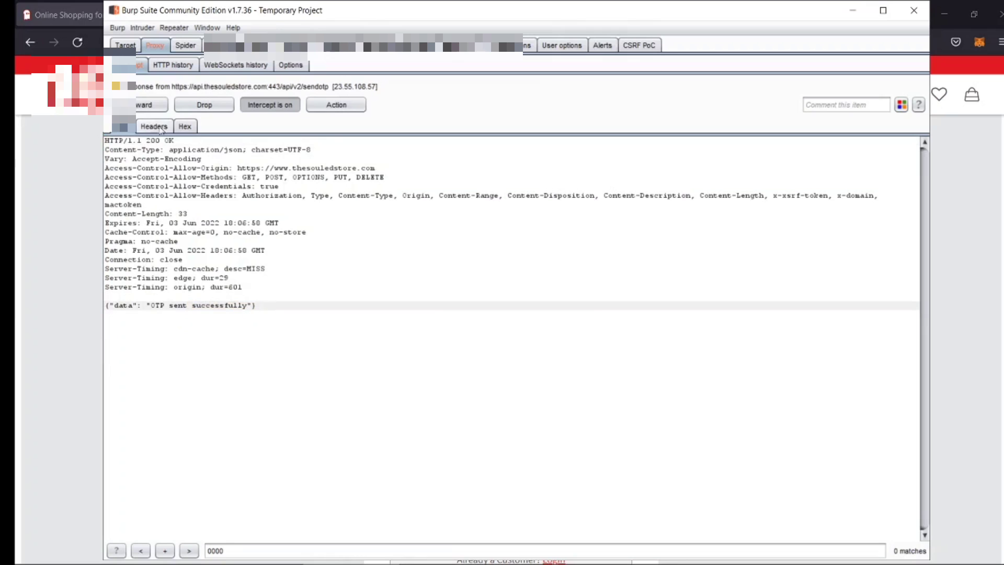
pyautogui.click(143, 104)
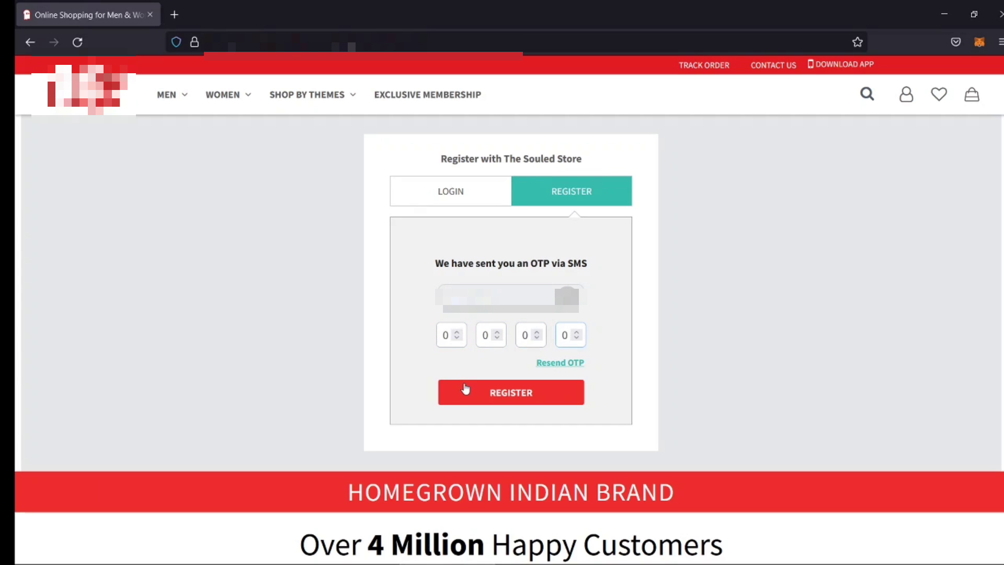
pyautogui.click(510, 392)
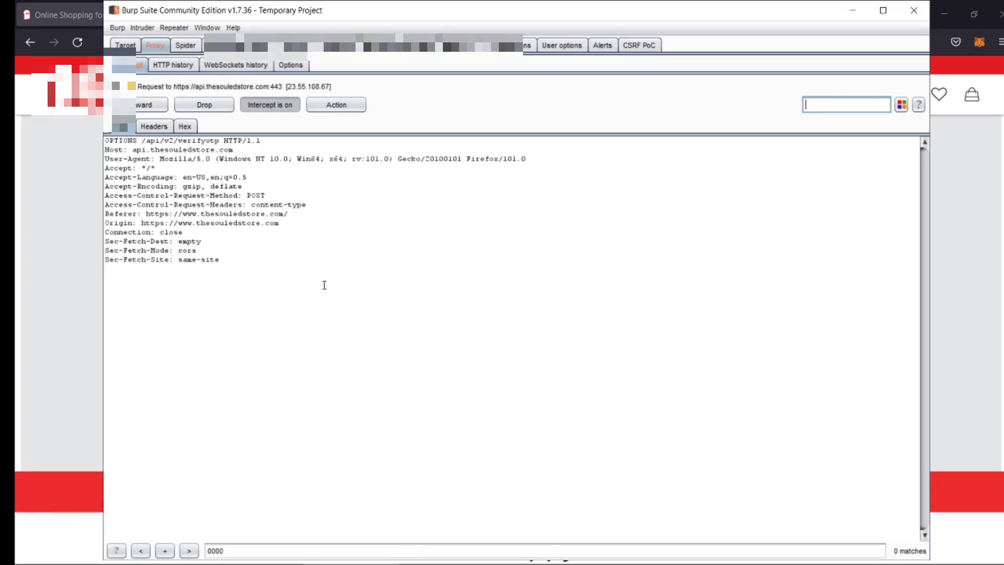
# - Forward the preflight, mark the verifyotp POST's response for interception and forward the request
pyautogui.click(143, 104)
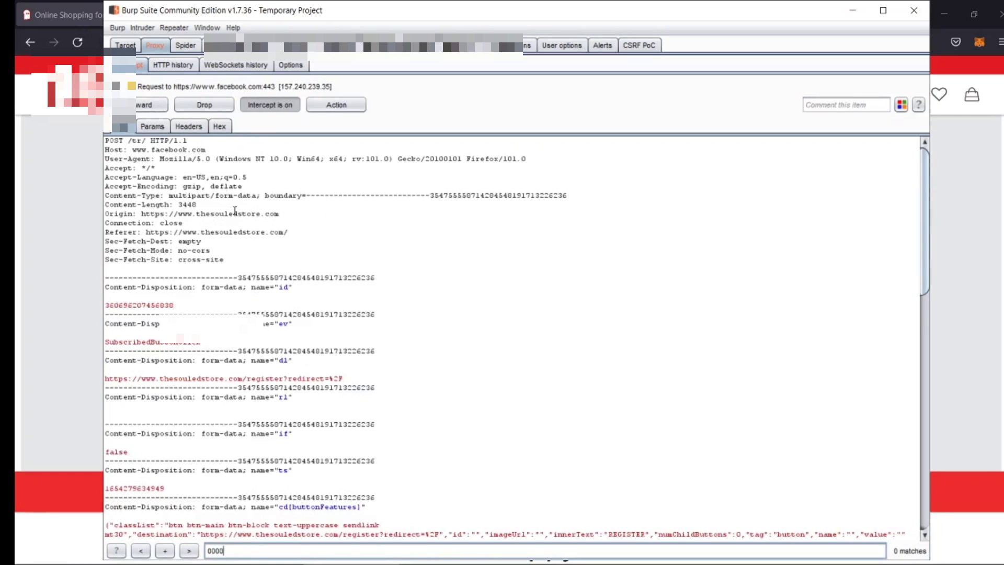
pyautogui.scroll(-3)
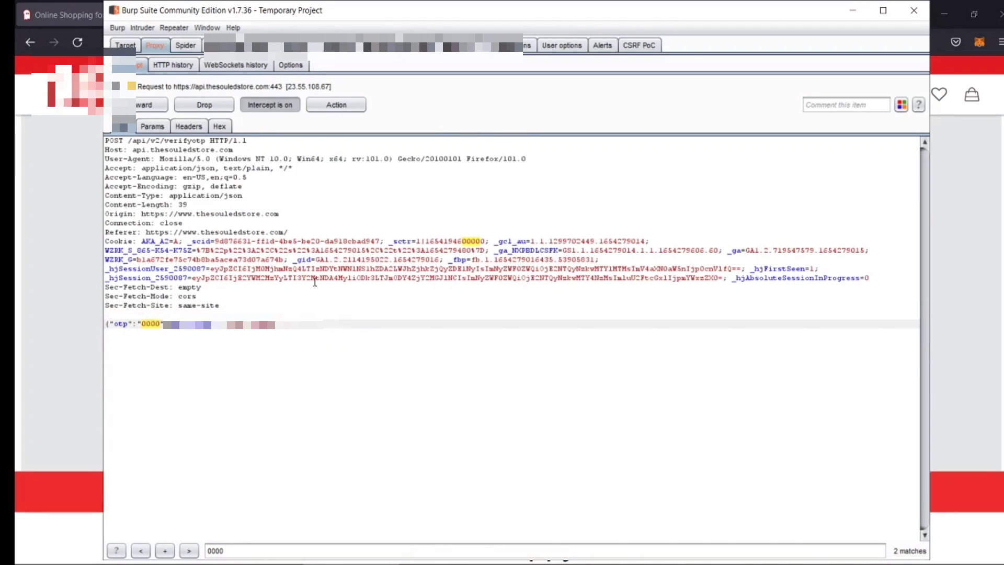
pyautogui.rightClick(313, 281)
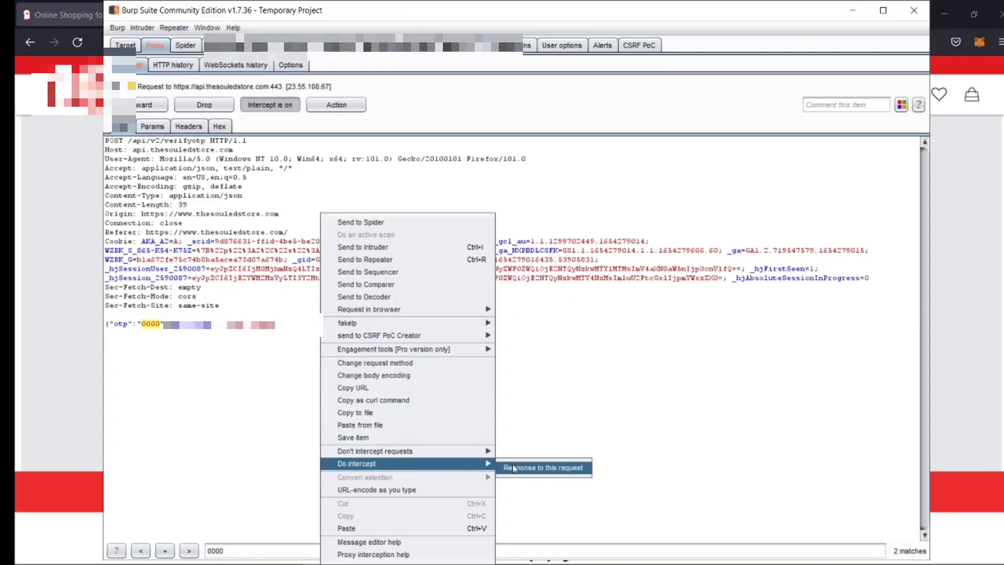
pyautogui.click(543, 467)
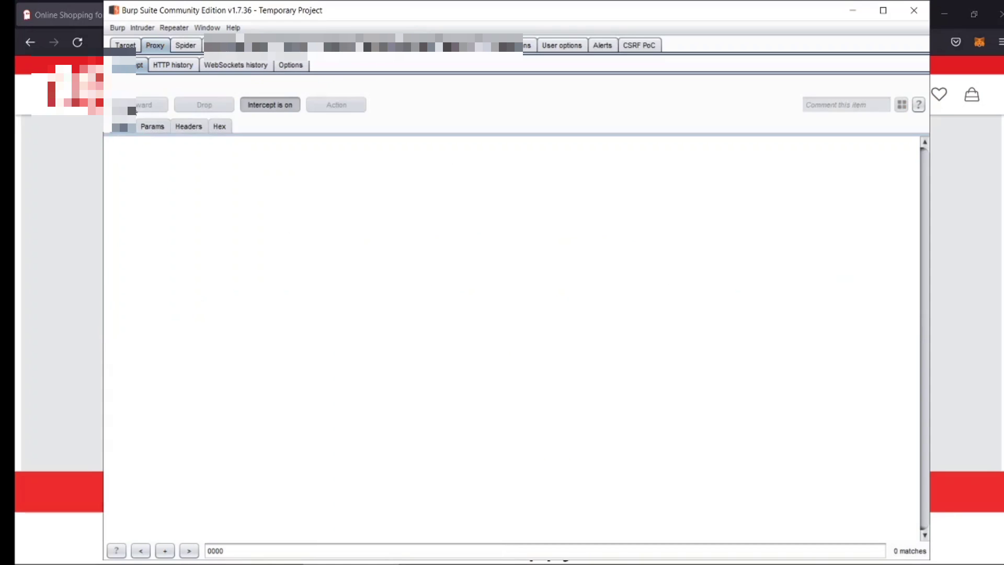
pyautogui.click(146, 105)
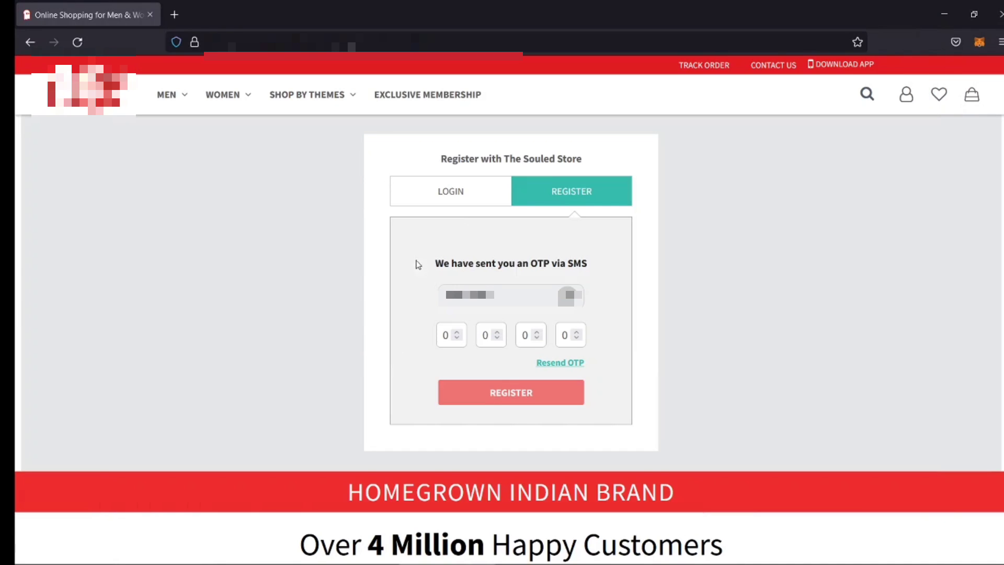
pyautogui.moveTo(477, 286)
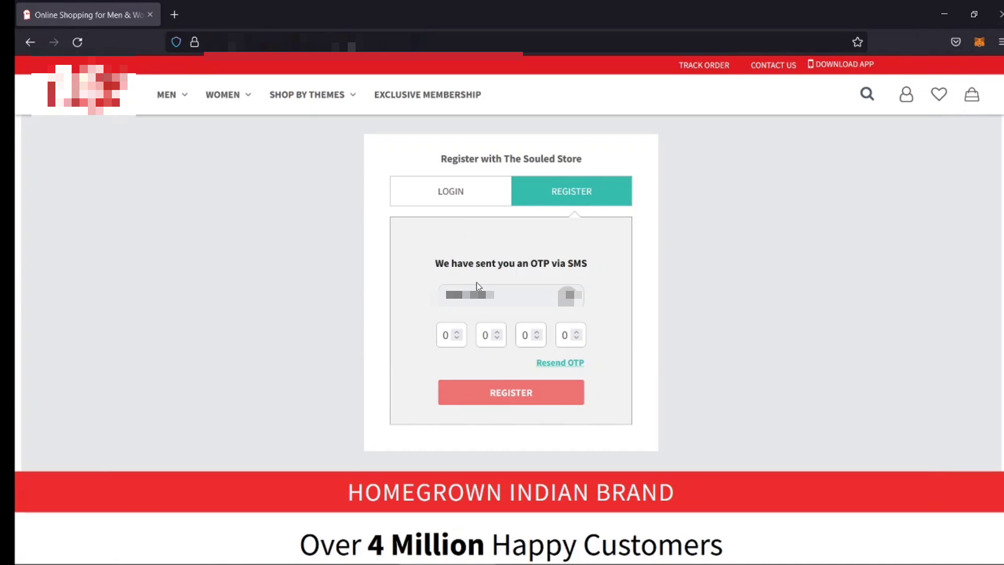
pyautogui.moveTo(458, 261)
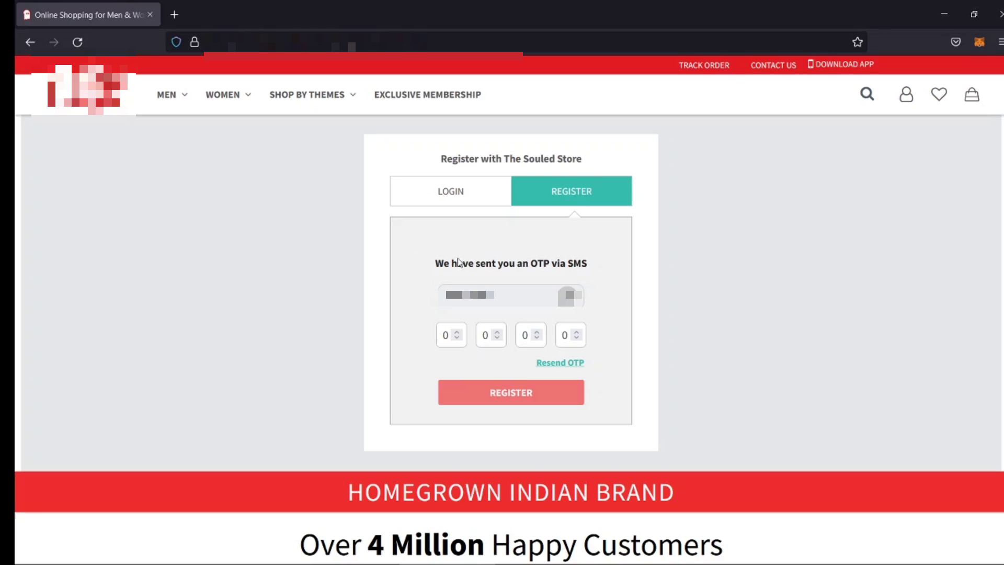
# - Let registration finish so the homepage shows the account-created notice
pyautogui.click(510, 392)
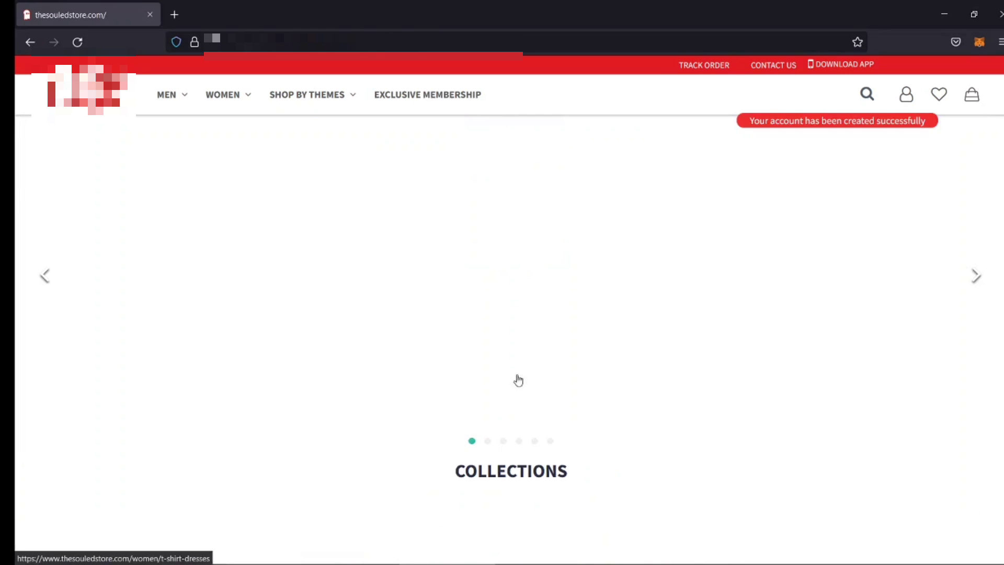